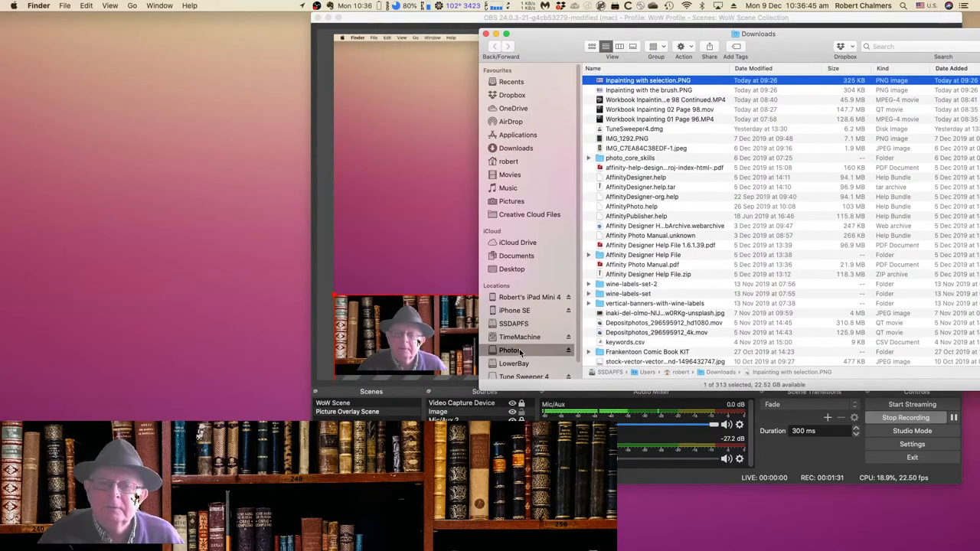
Show the Photos > OBS Backgrounds folder as icon thumbnails.
left_click(508, 349)
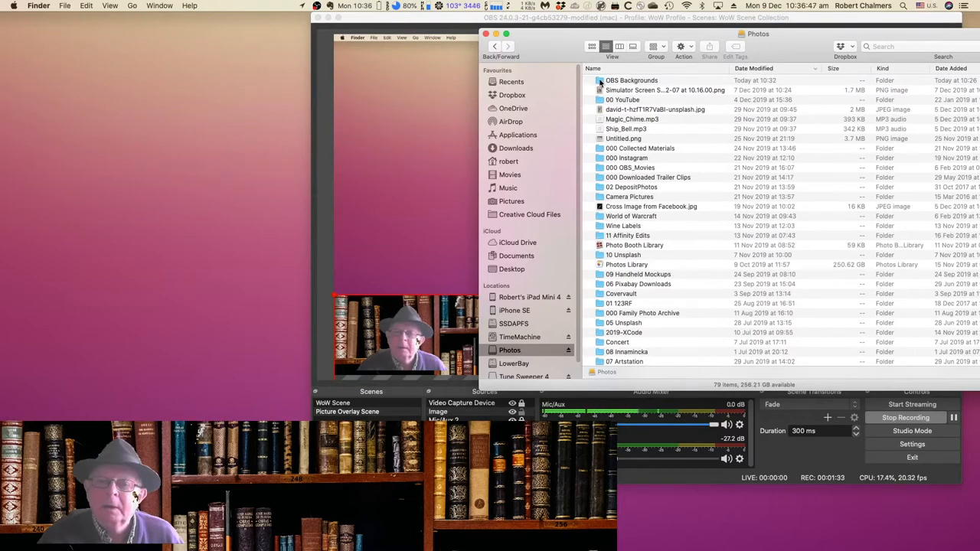
double_click(631, 80)
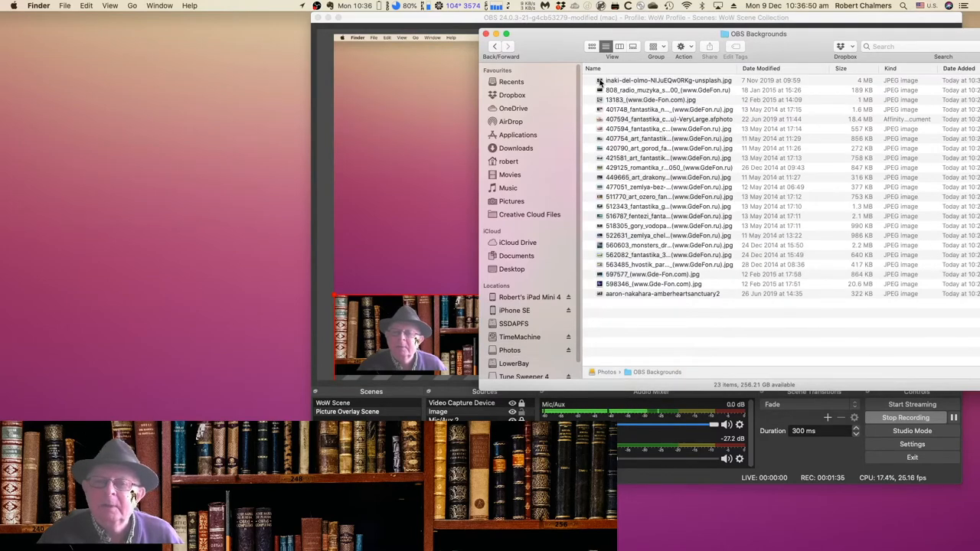
left_click(591, 45)
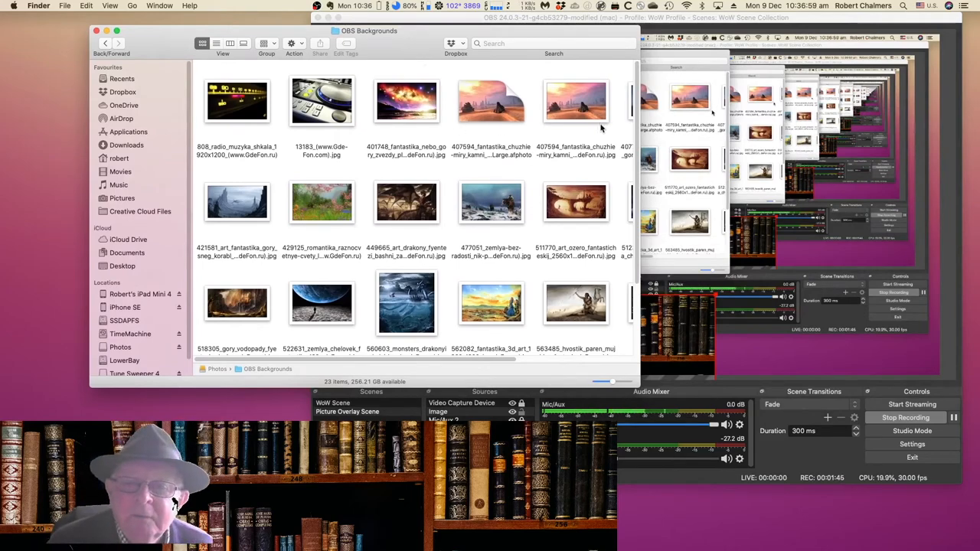
Pick out the bookshelf photo and move the folder window aside.
scroll("down", 3)
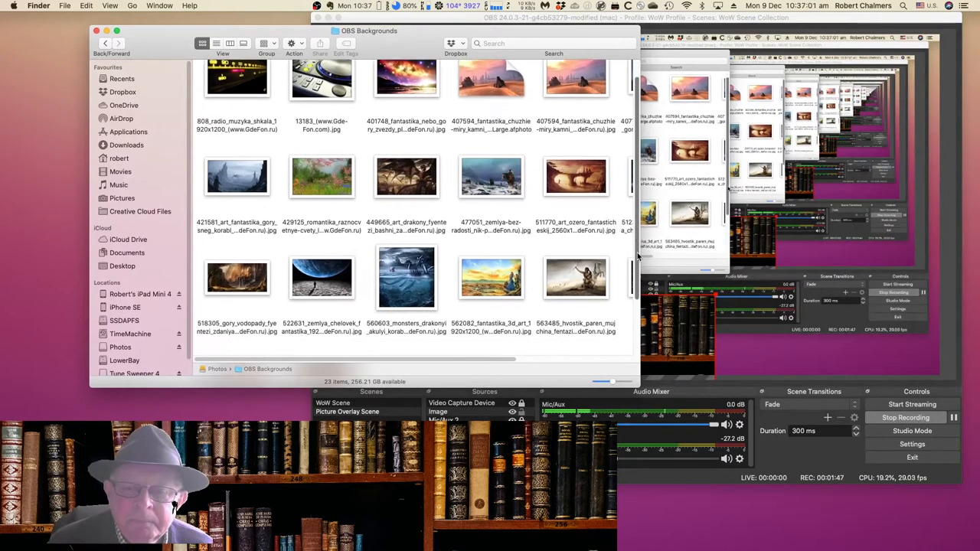
scroll("down", 3)
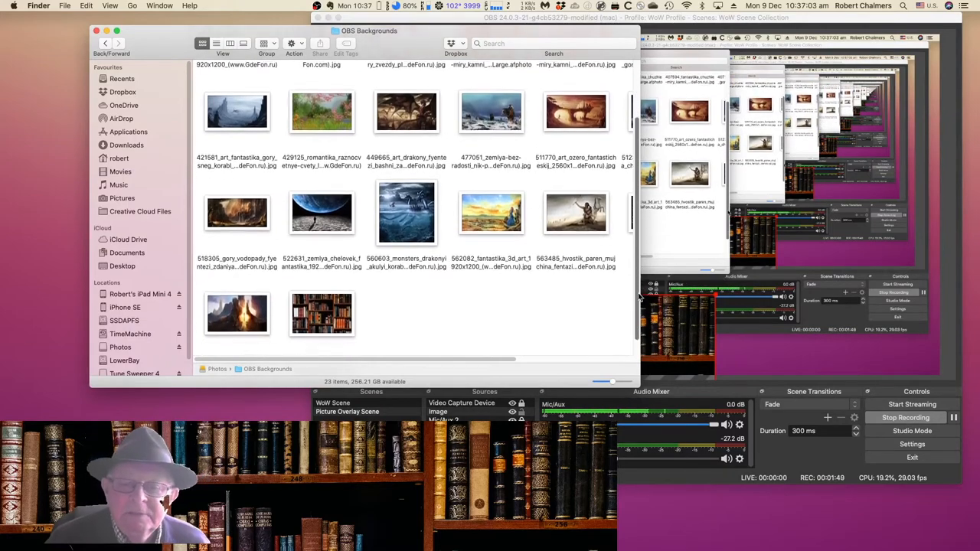
scroll("down", 3)
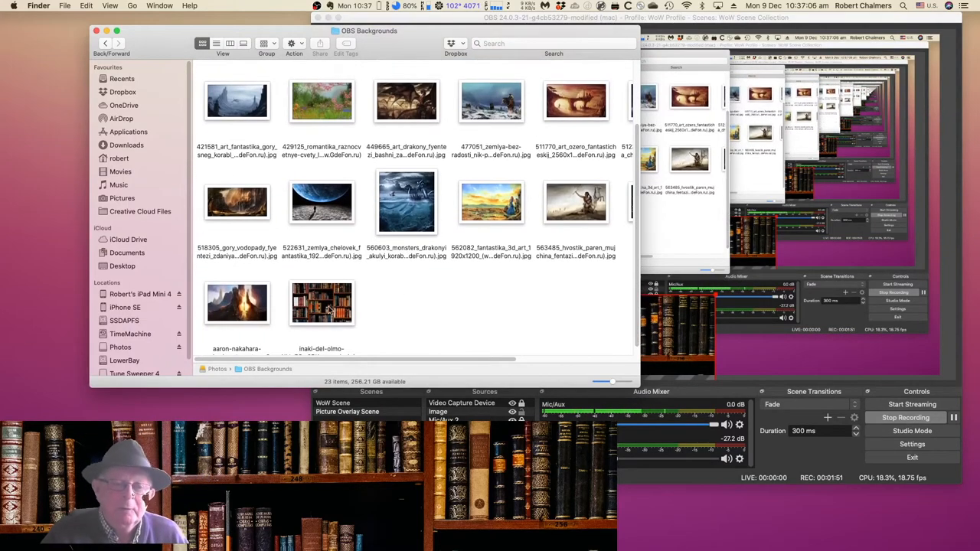
left_click(322, 303)
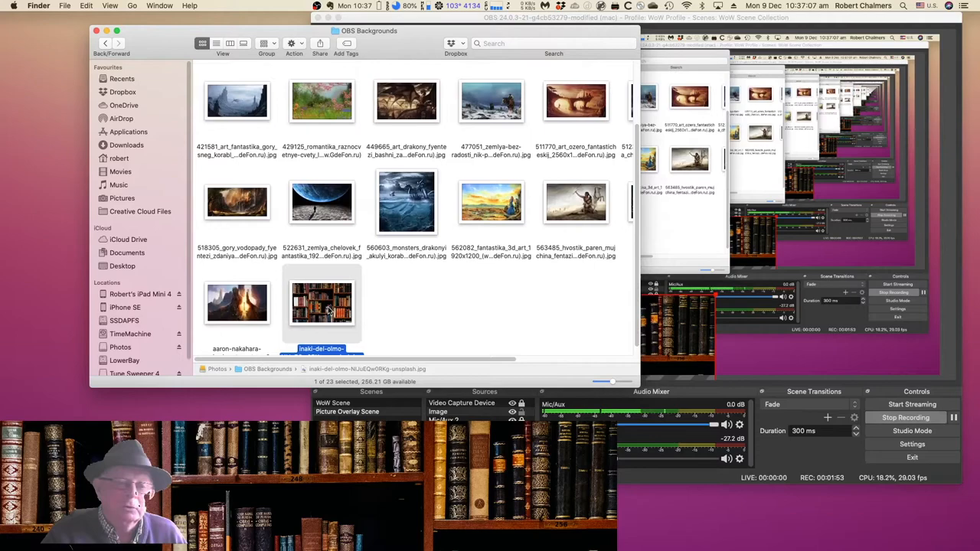
mouse_move(336, 288)
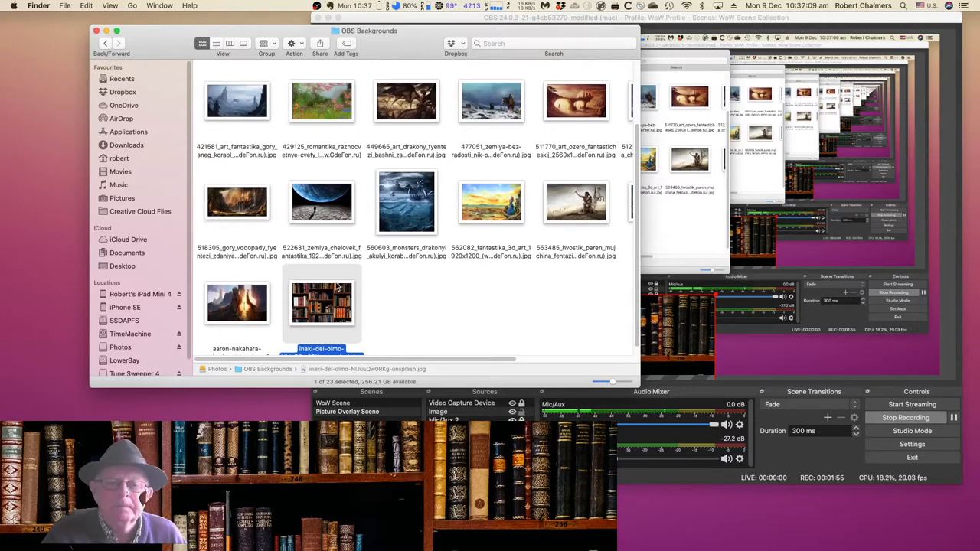
left_click_drag(345, 31, 467, 58)
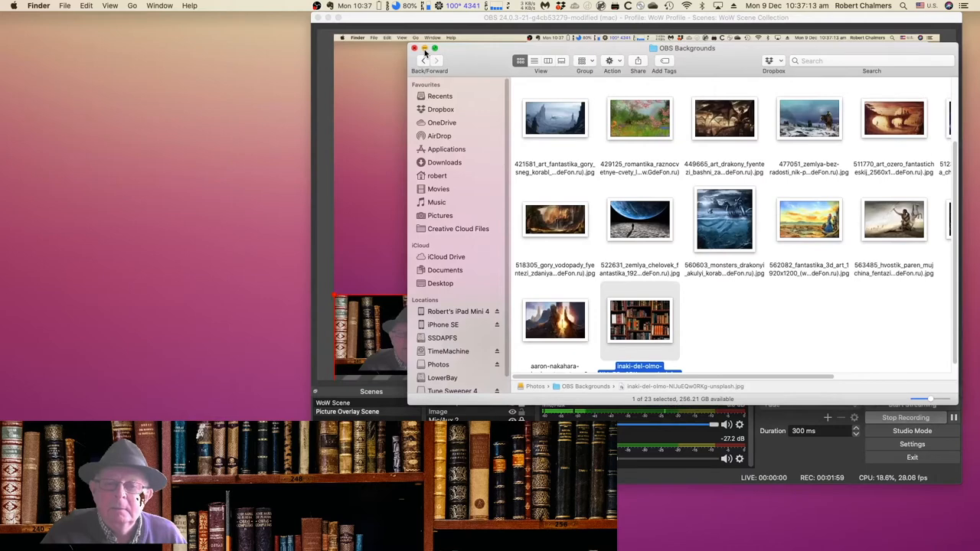
mouse_move(565, 198)
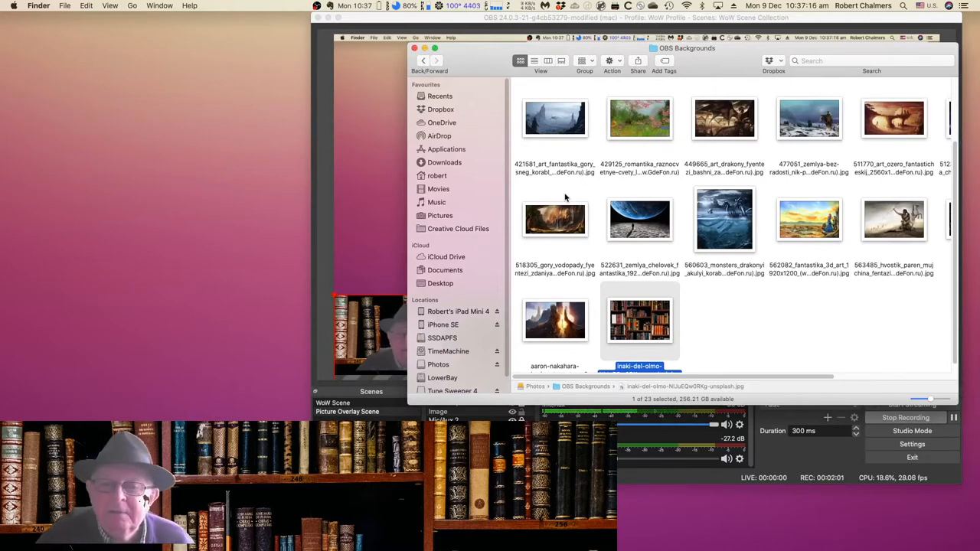
Enlarge the thumbnails and open the misty fantasy mountain landscape with ships.
left_click(554, 220)
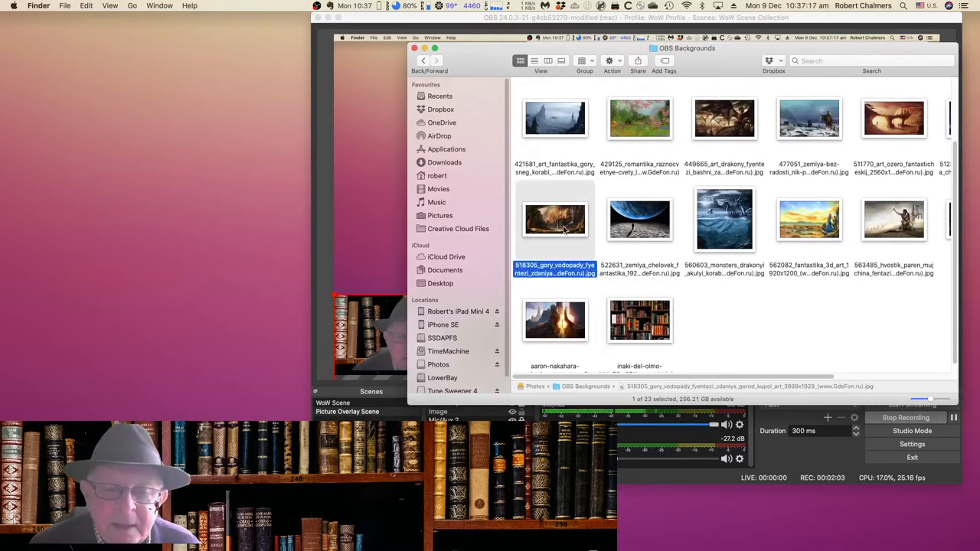
mouse_move(782, 315)
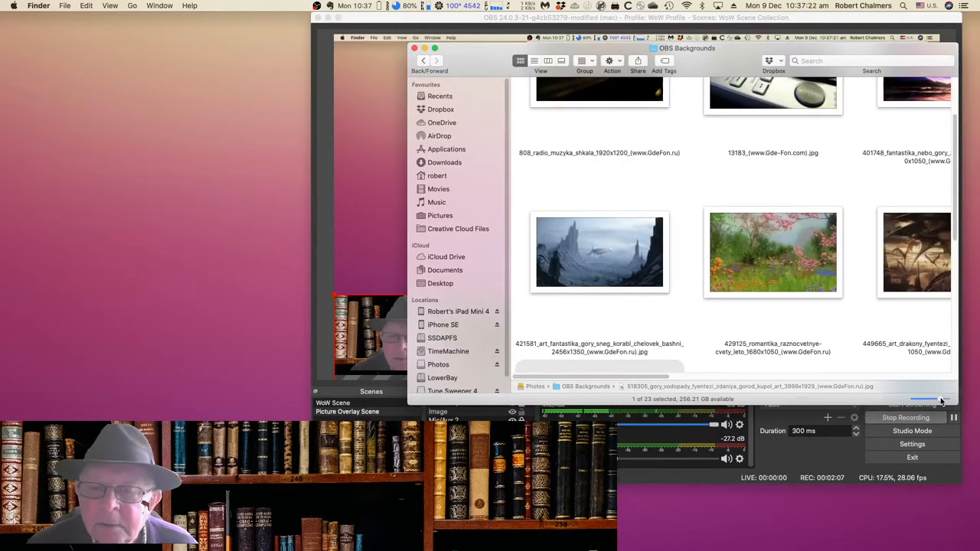
left_click(601, 253)
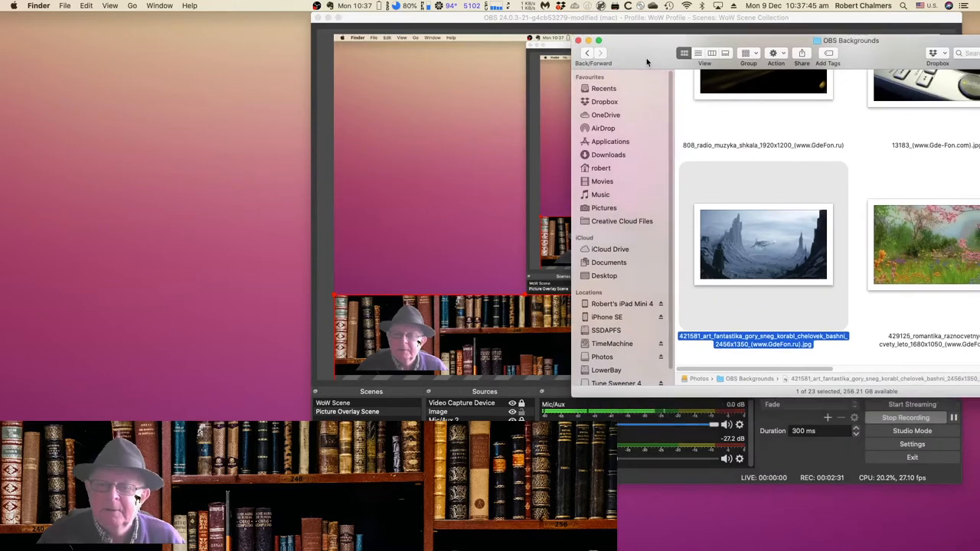
mouse_move(769, 252)
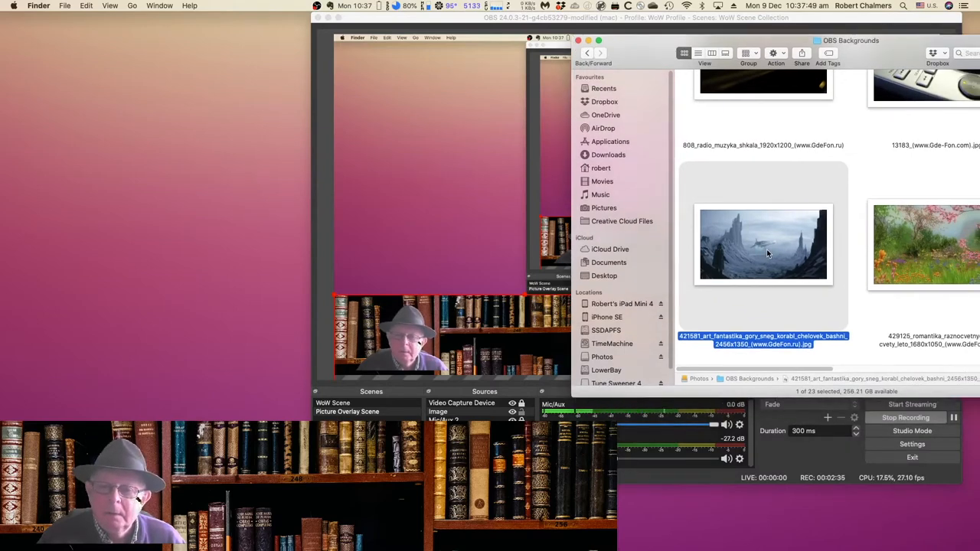
double_click(763, 245)
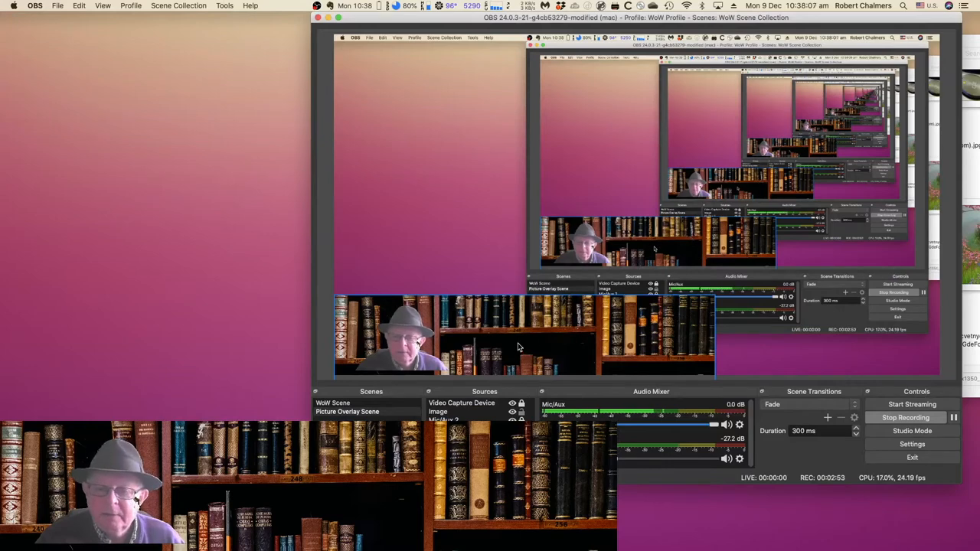
left_click(438, 411)
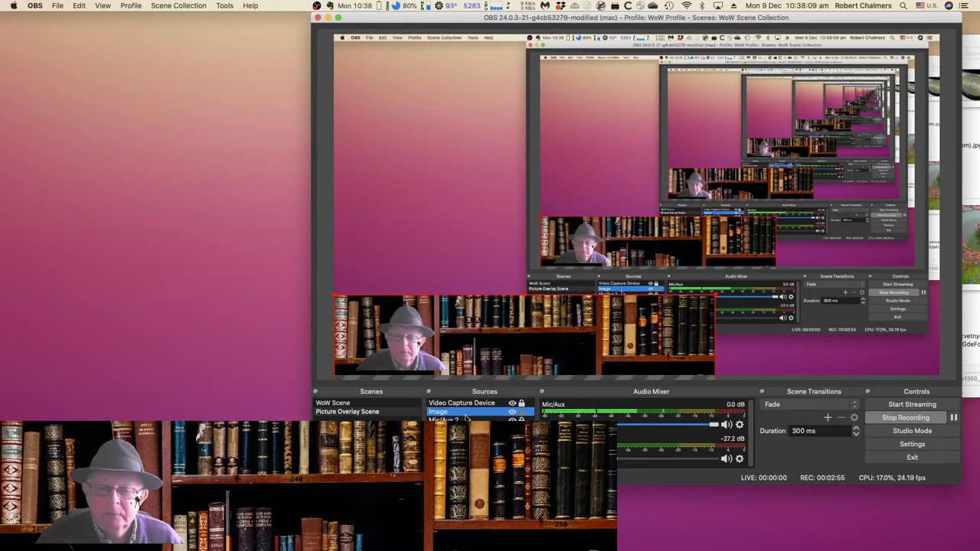
right_click(437, 412)
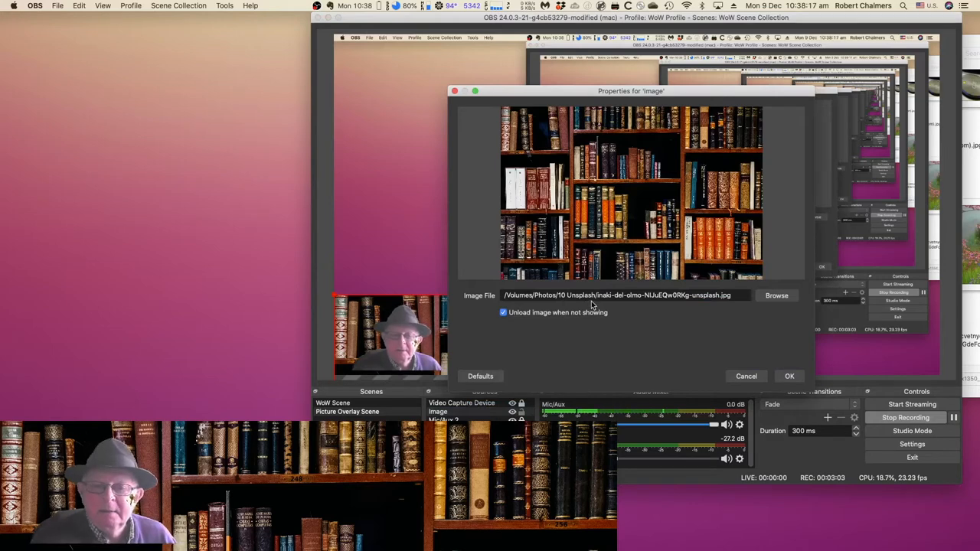
mouse_move(747, 340)
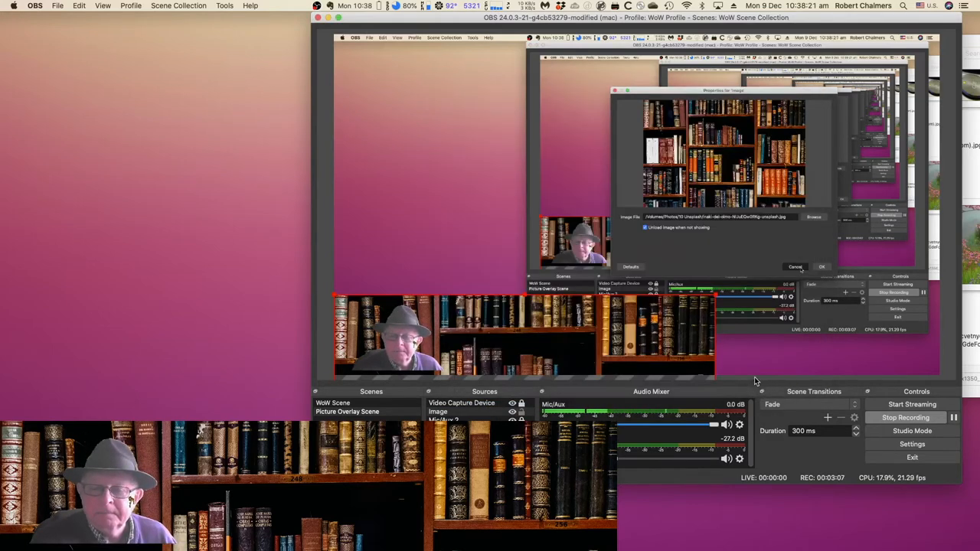
left_click(795, 267)
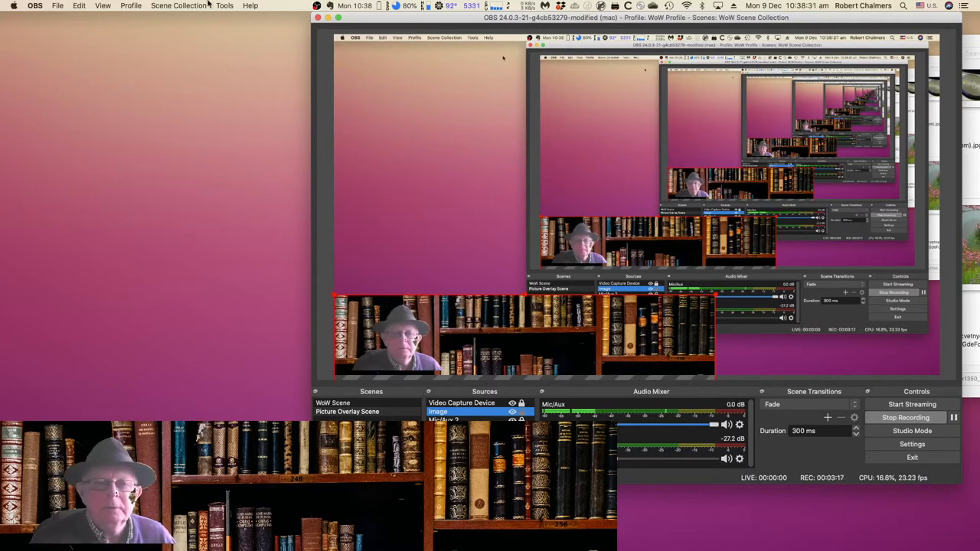
Open OBS's Edit menu and dismiss it without changing anything.
left_click(80, 7)
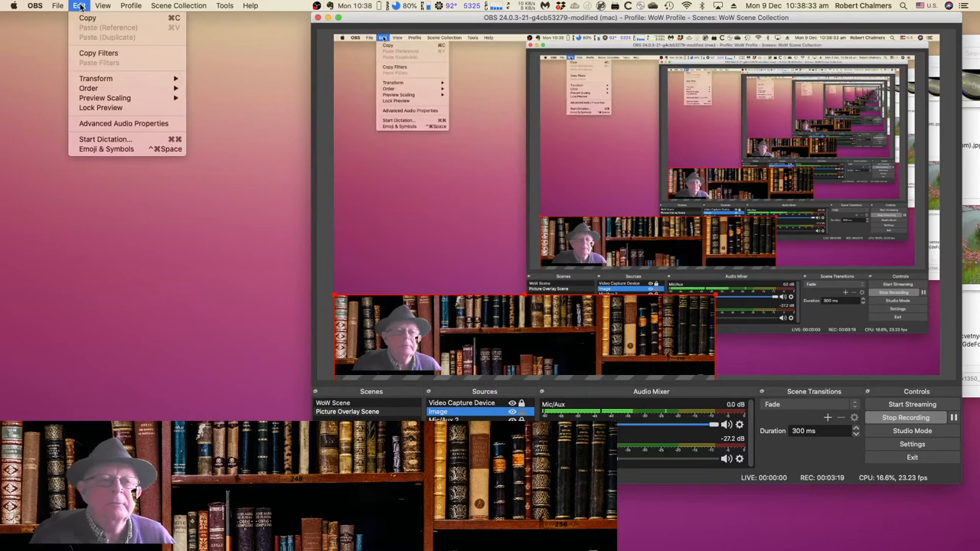
left_click(513, 321)
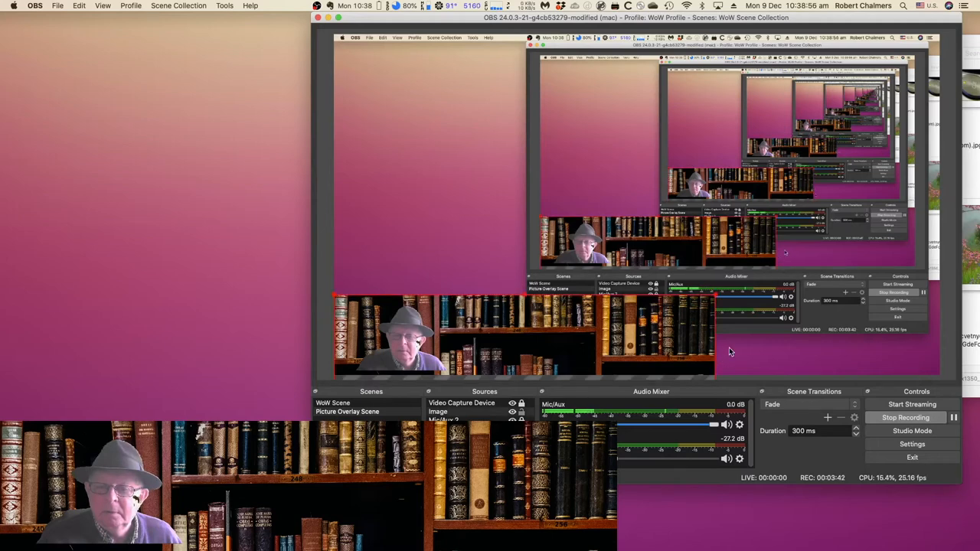
mouse_move(740, 379)
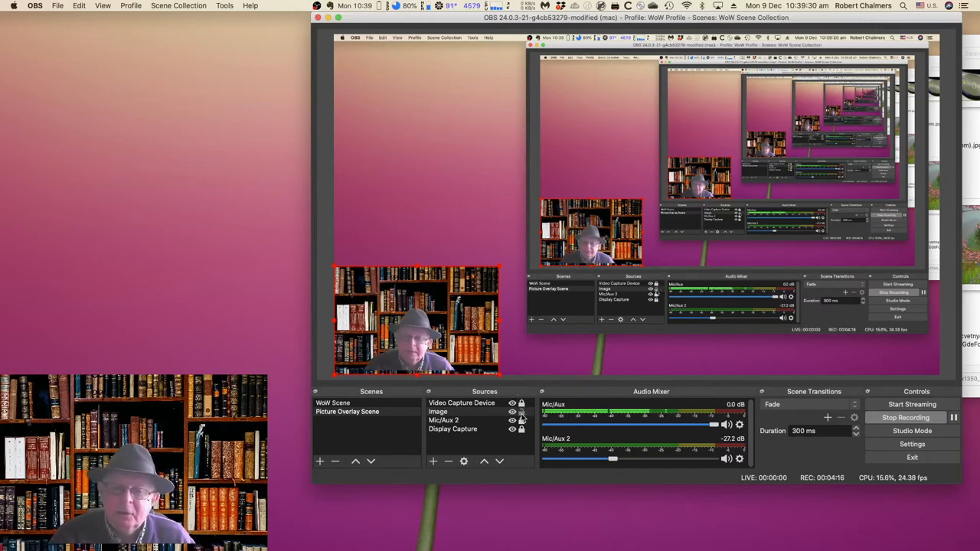
Bring the OBS Backgrounds folder forward and pick the planets-over-snowy-mountains image.
left_click(438, 410)
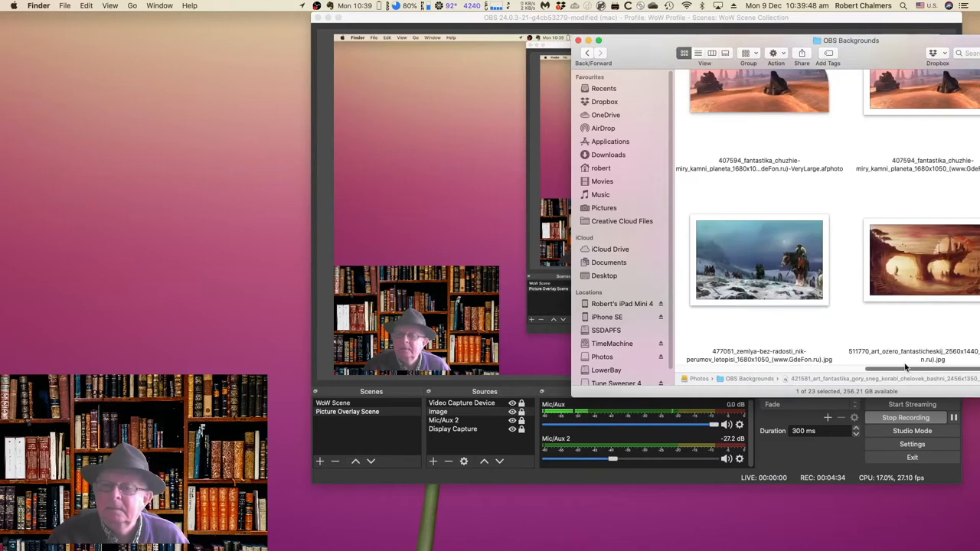
scroll("down", 3)
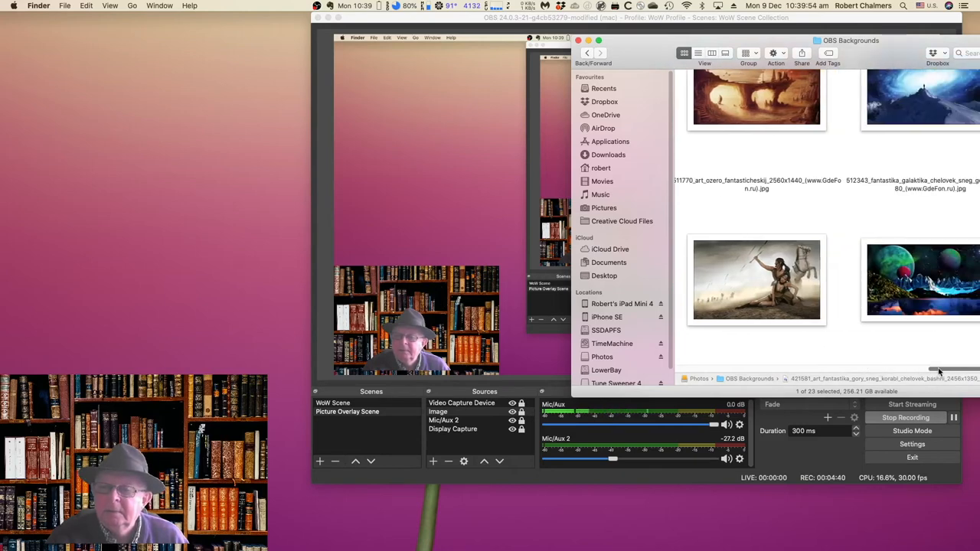
left_click(756, 278)
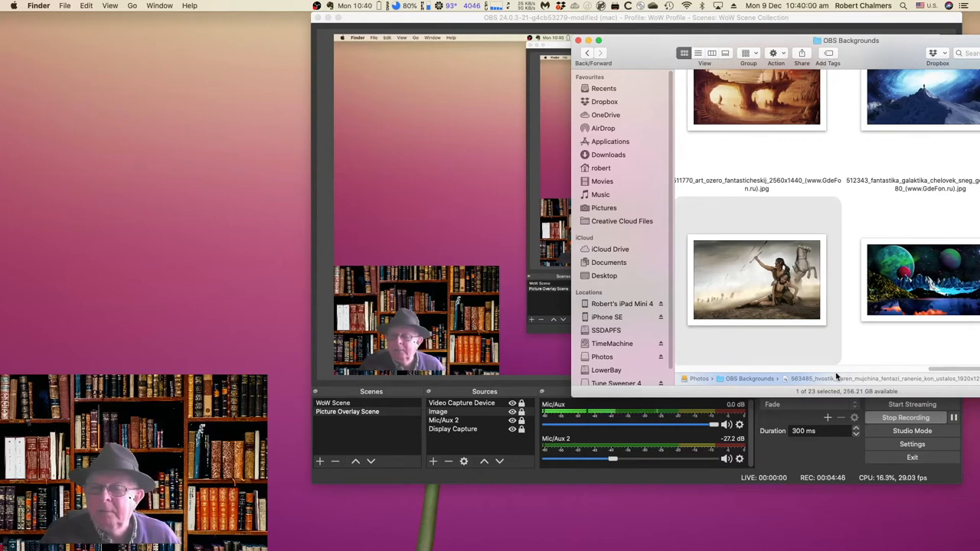
scroll("right", 3)
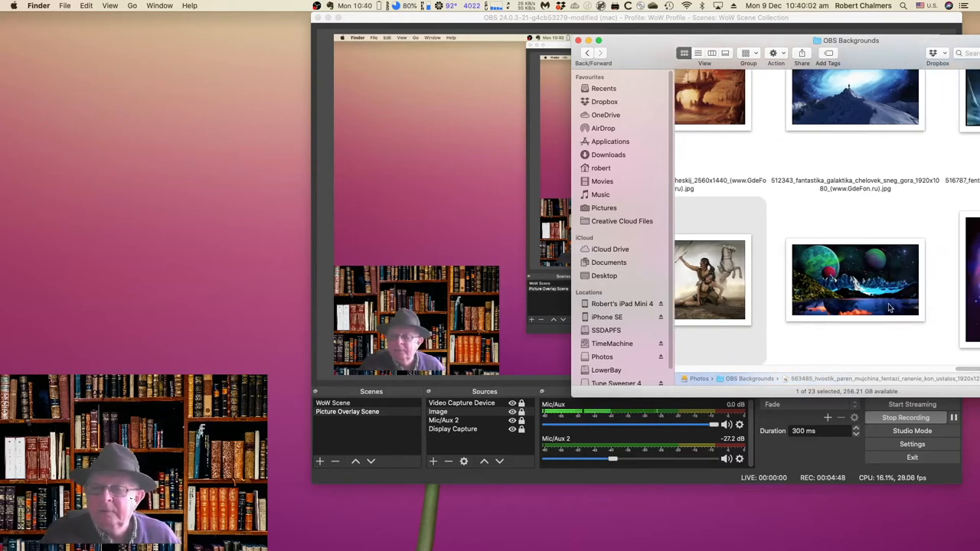
left_click(854, 279)
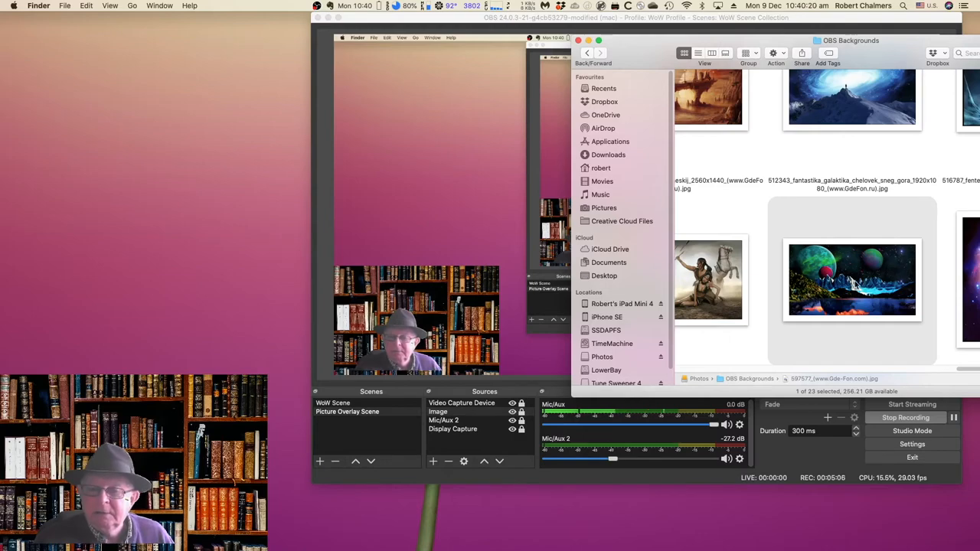
double_click(851, 278)
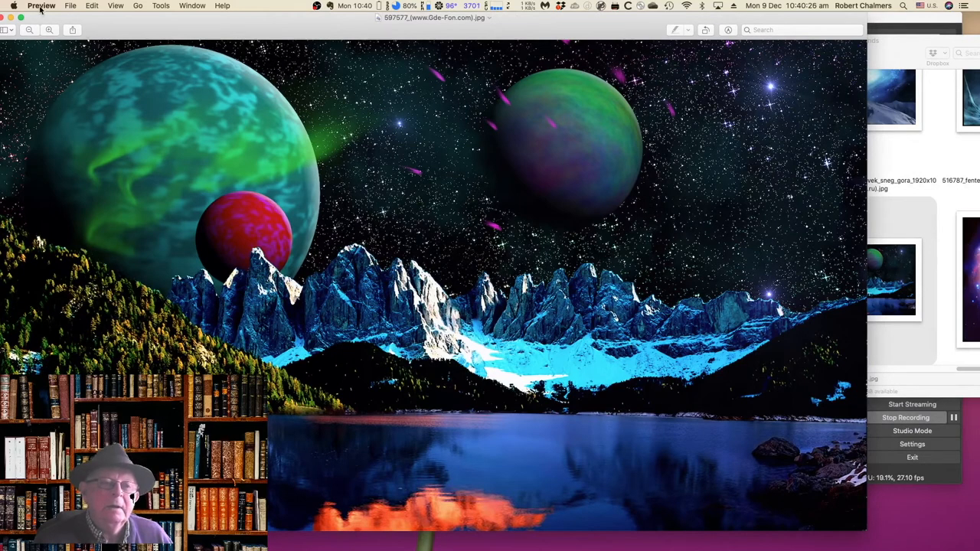
left_click(41, 7)
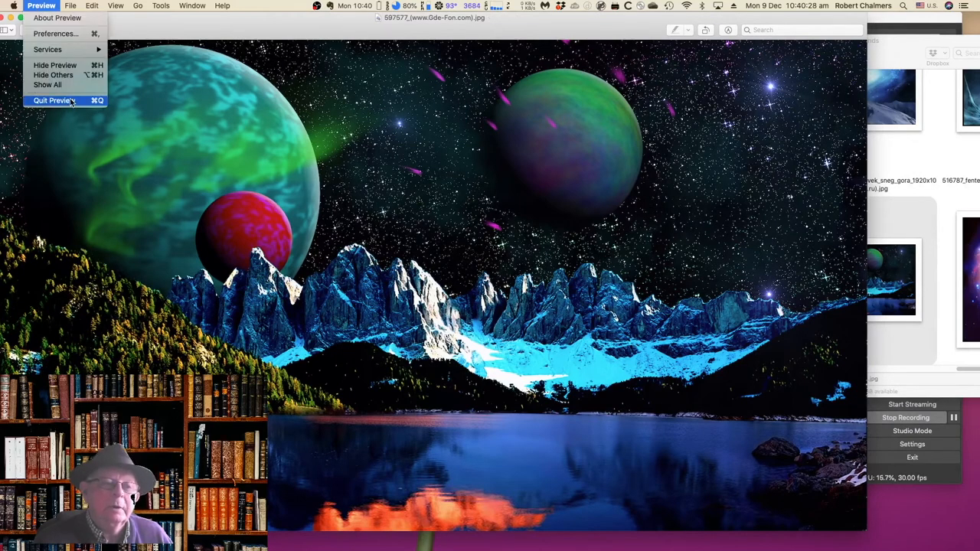
left_click(53, 101)
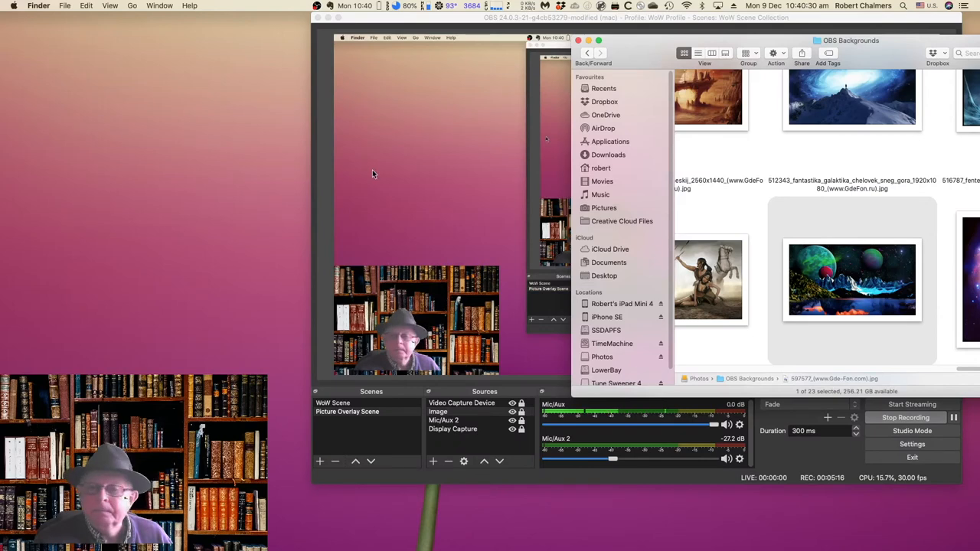
Open the planet image with Affinity Photo and dismiss its welcome panel.
right_click(707, 279)
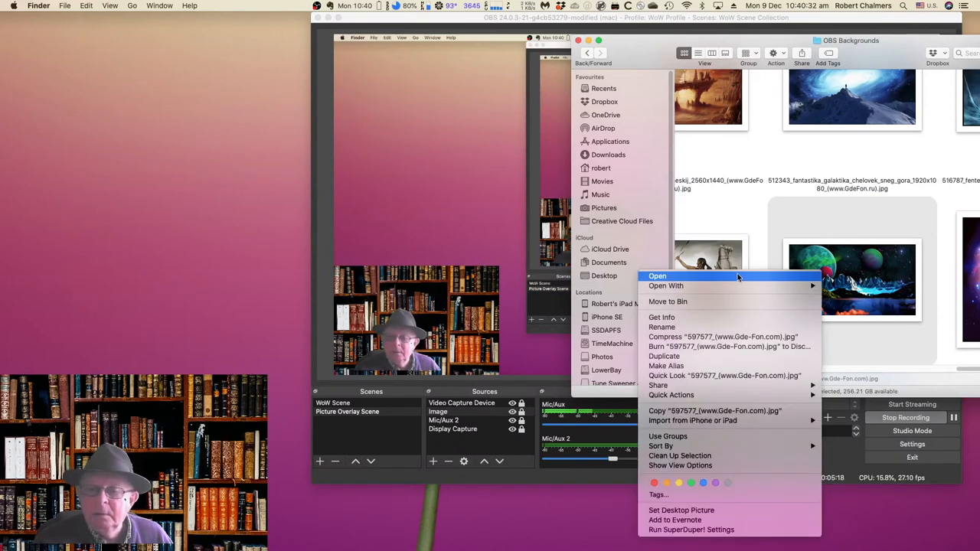
mouse_move(686, 297)
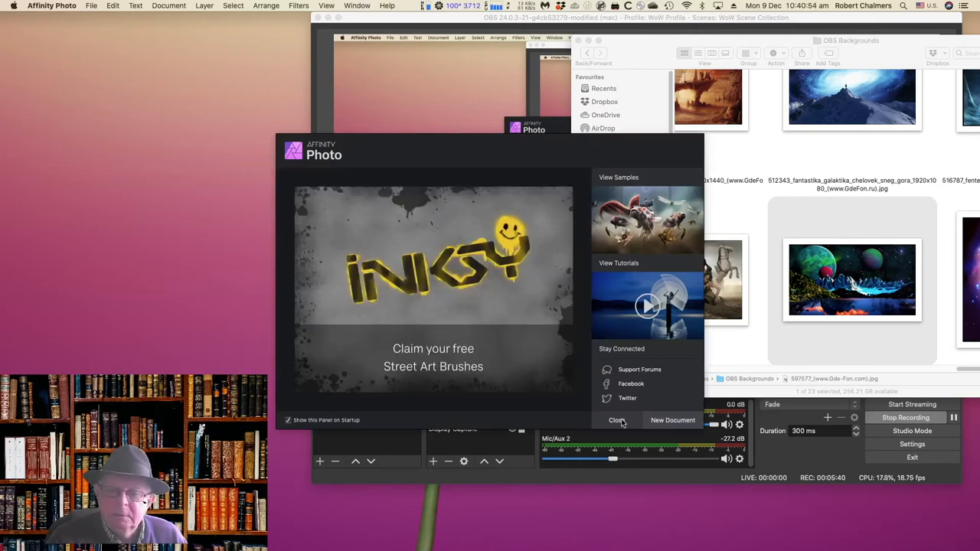
left_click(616, 419)
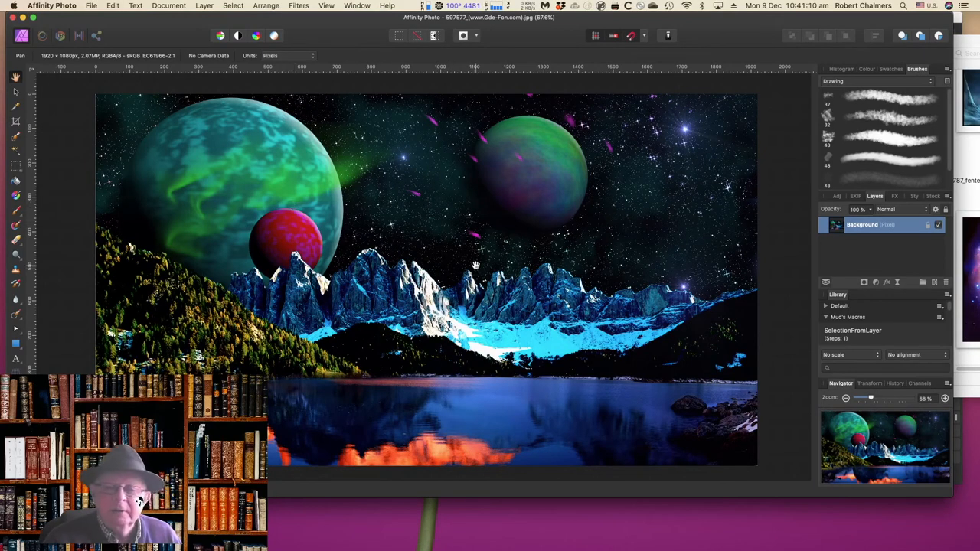
mouse_move(487, 274)
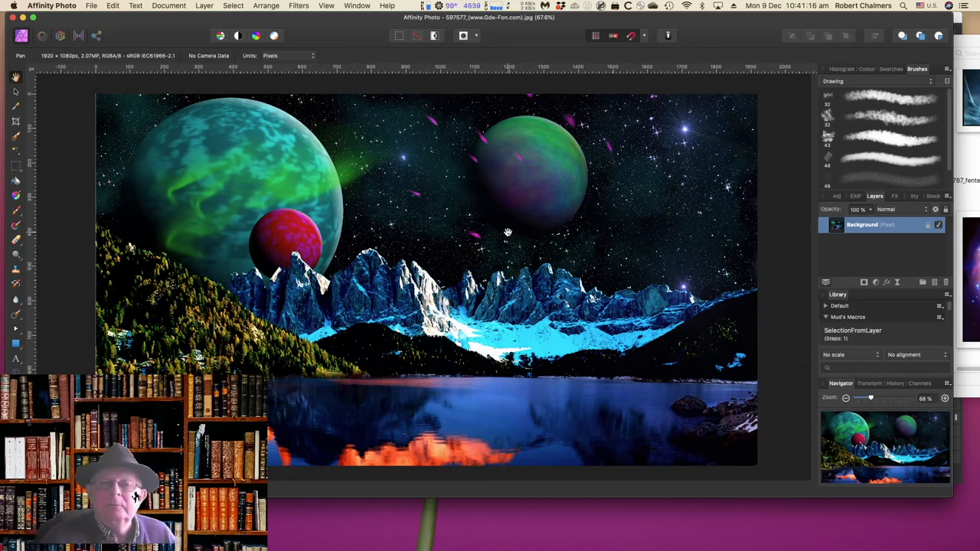
mouse_move(493, 227)
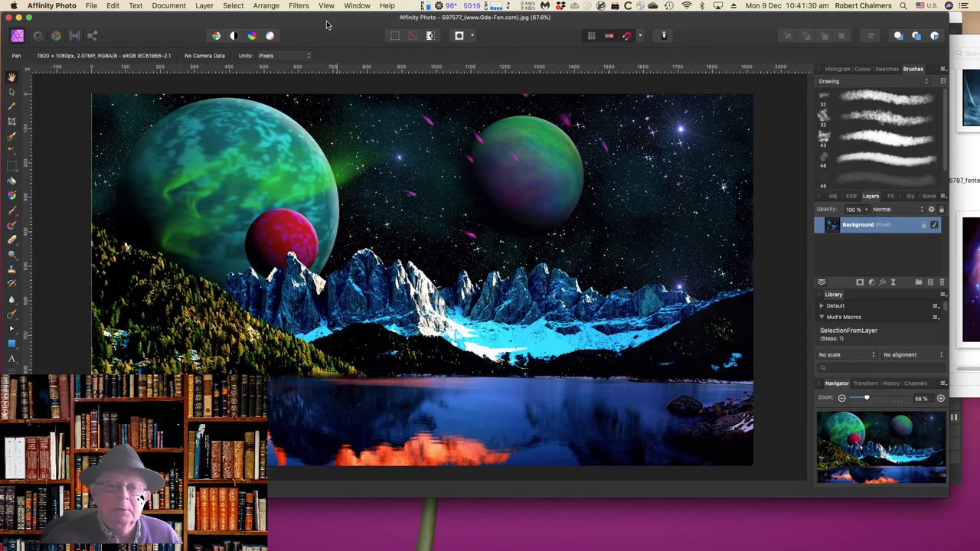
mouse_move(315, 29)
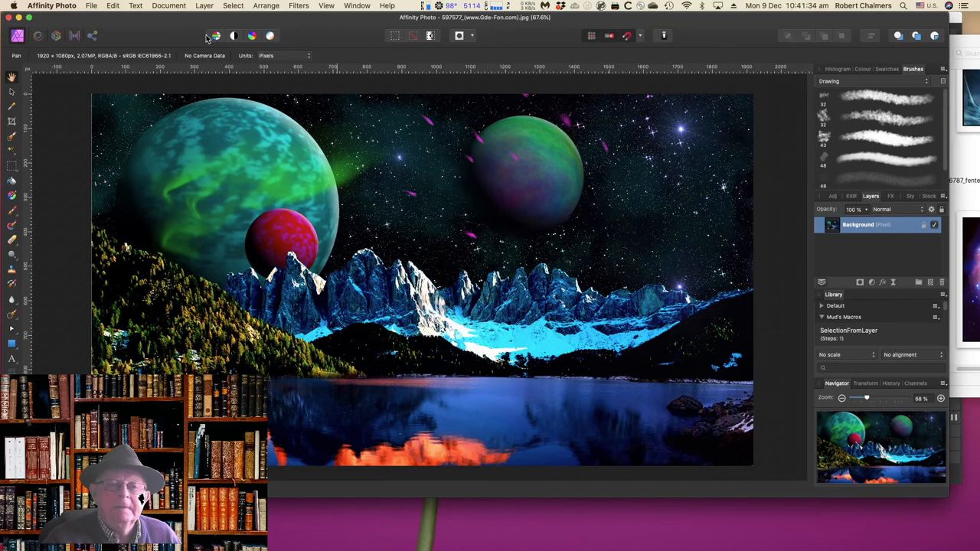
mouse_move(143, 24)
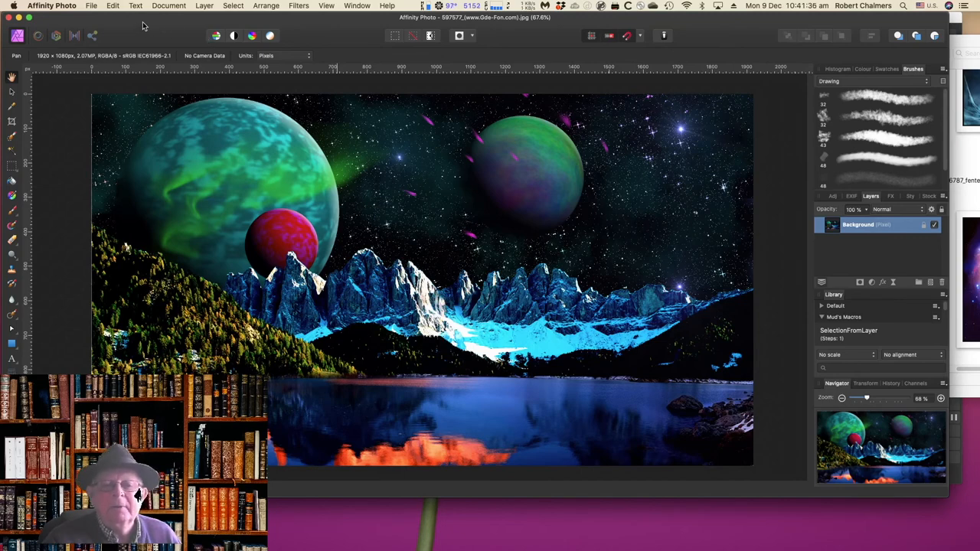
mouse_move(153, 28)
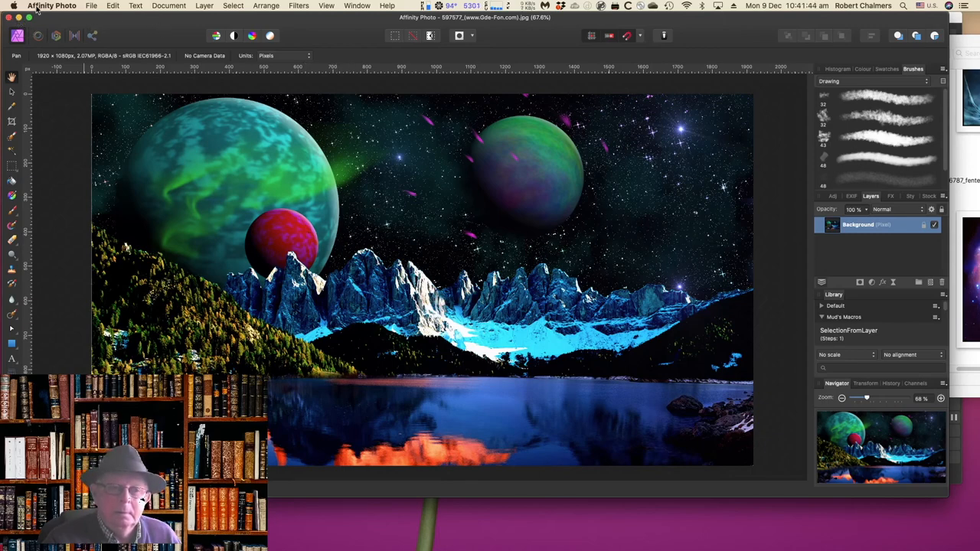
left_click(52, 6)
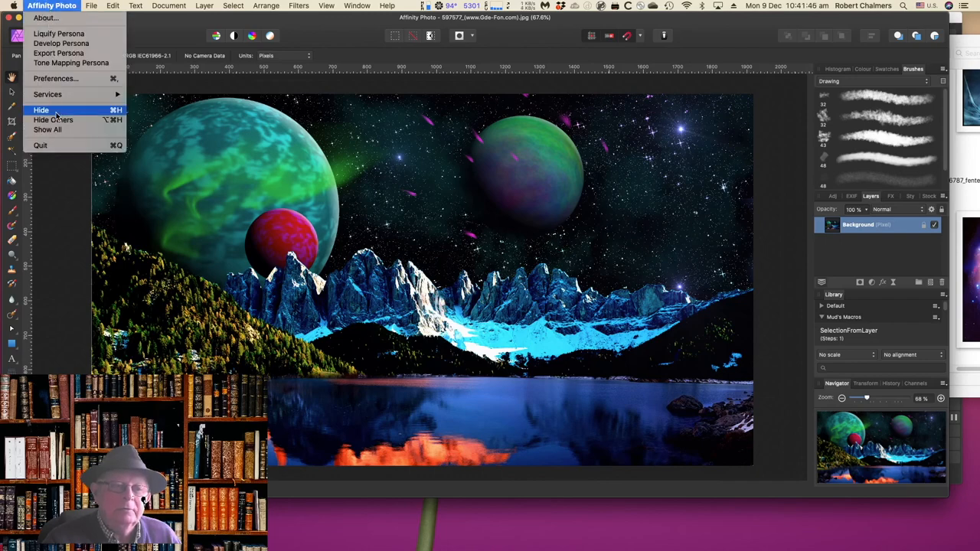